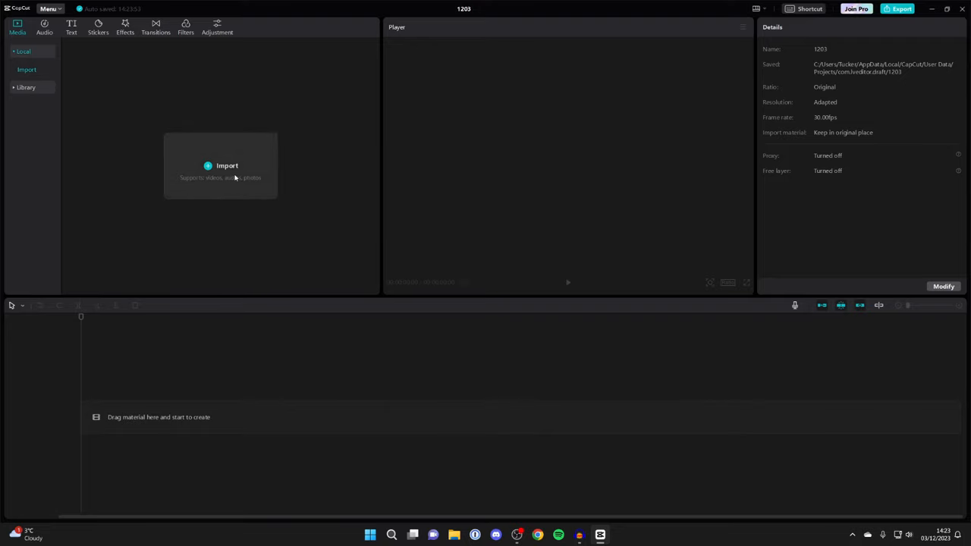
# Import the webcam video and channel screenshot into the Media panel
pyautogui.click(228, 165)
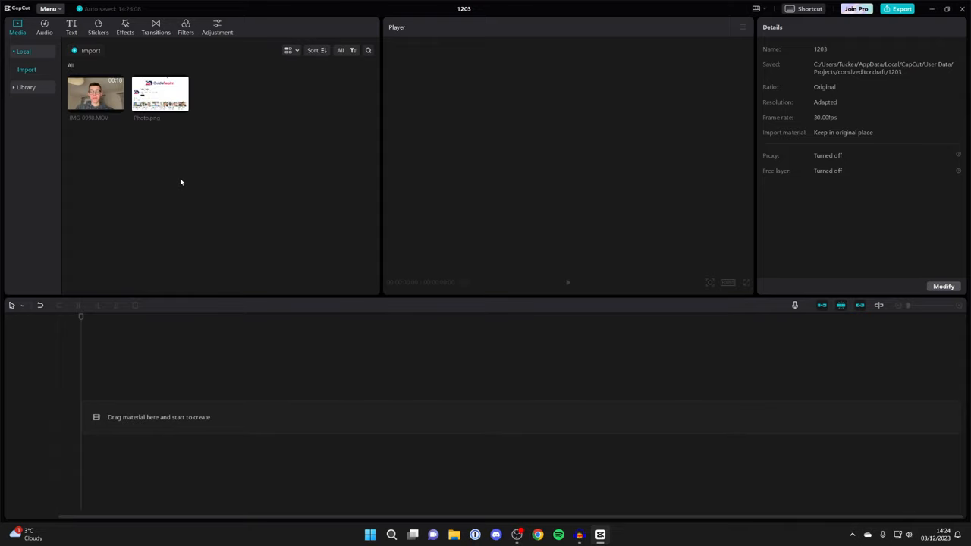
pyautogui.moveTo(163, 154)
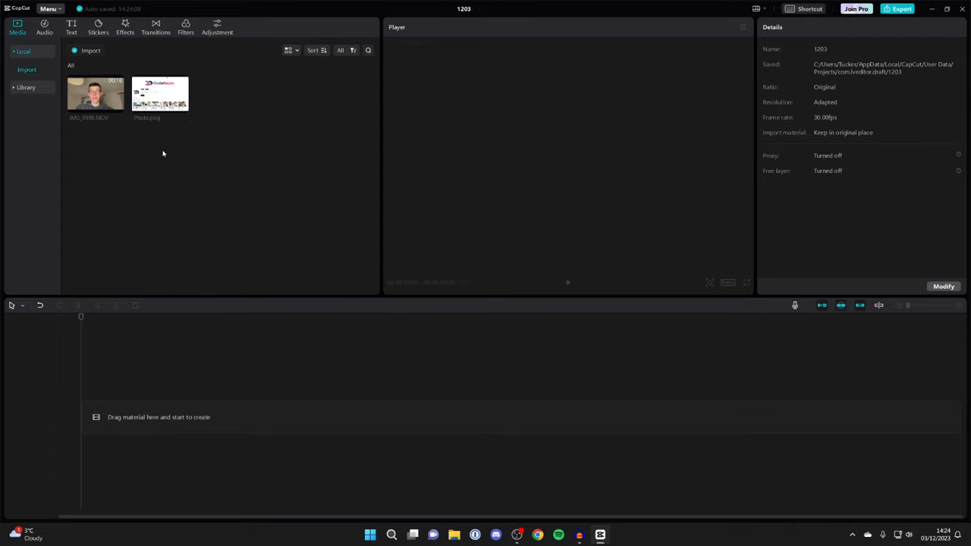
pyautogui.moveTo(99, 155)
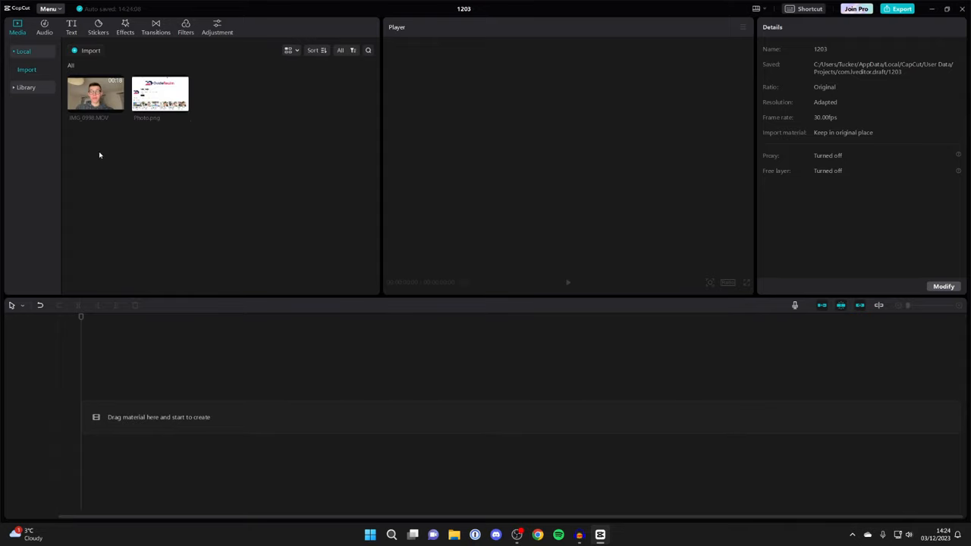
pyautogui.moveTo(221, 140)
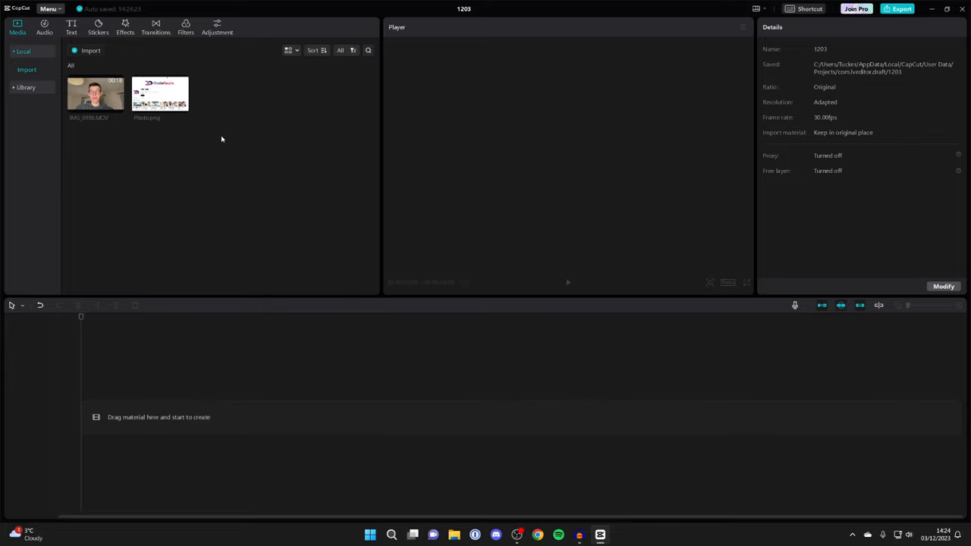
# Place the channel screenshot on the timeline below the webcam video, dismissing the HDR warning
pyautogui.moveTo(159, 95); pyautogui.dragTo(227, 416)
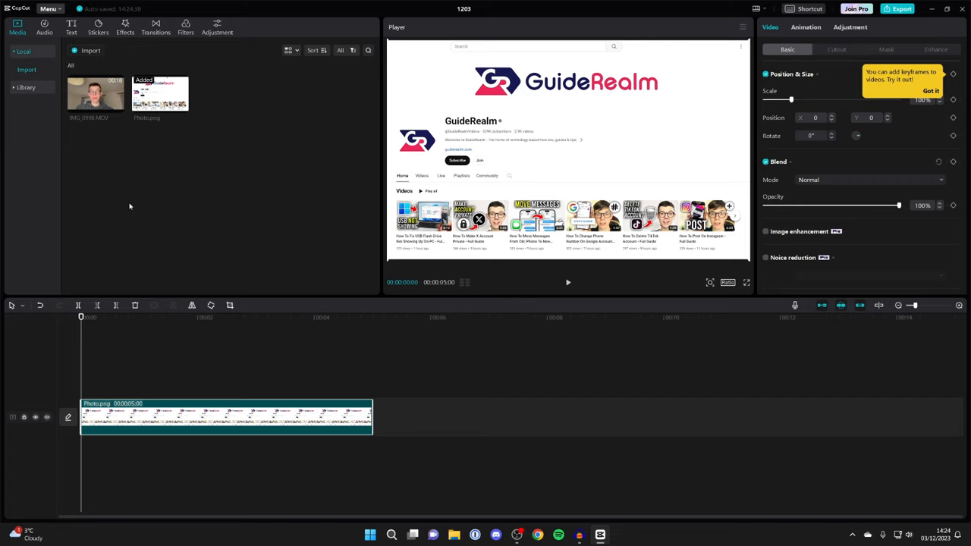
pyautogui.moveTo(112, 125)
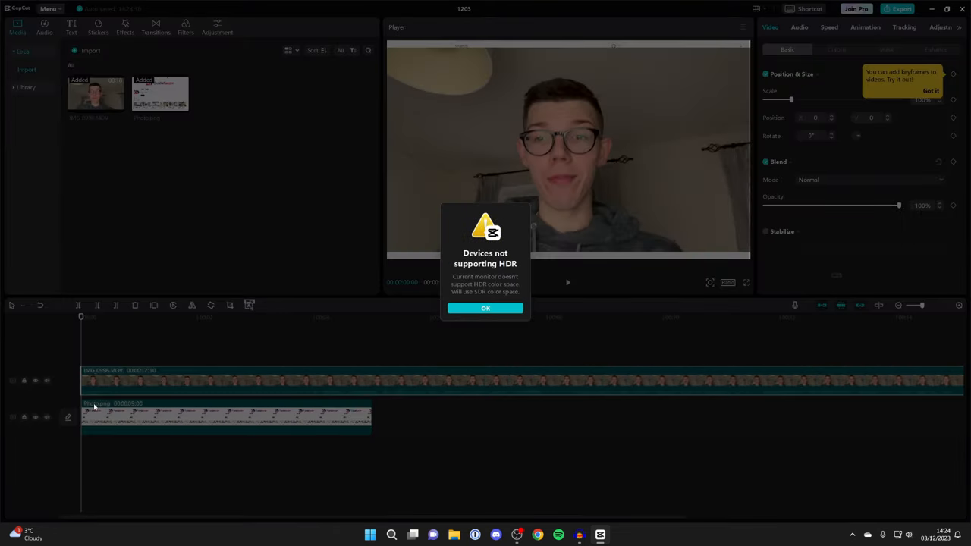
pyautogui.moveTo(510, 320)
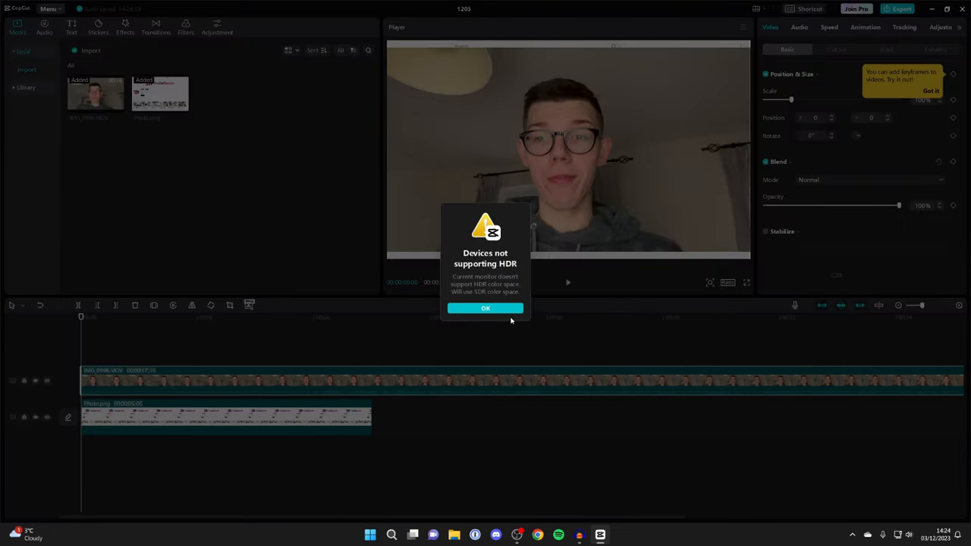
pyautogui.click(485, 308)
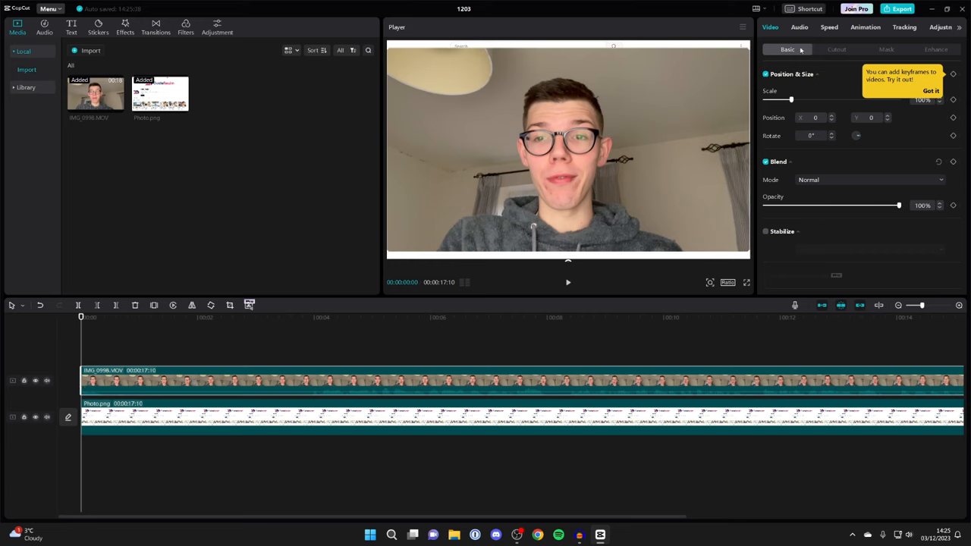
# Enable Auto cutout on the webcam video to remove its room background
pyautogui.click(837, 49)
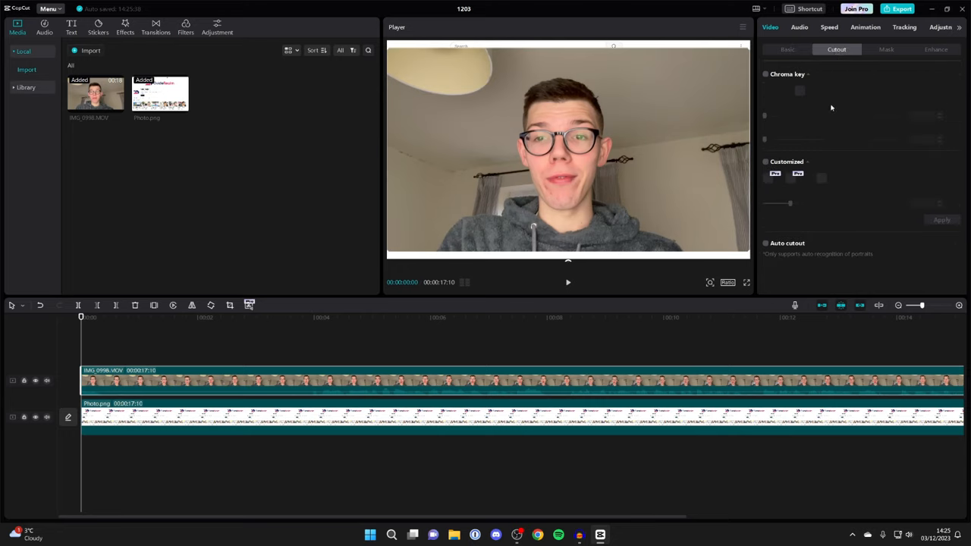
pyautogui.moveTo(766, 246)
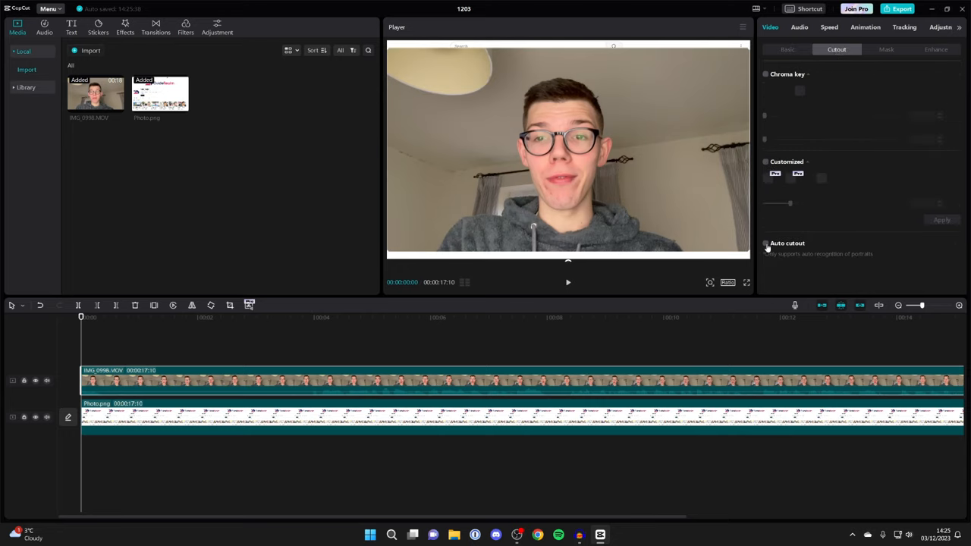
pyautogui.click(765, 243)
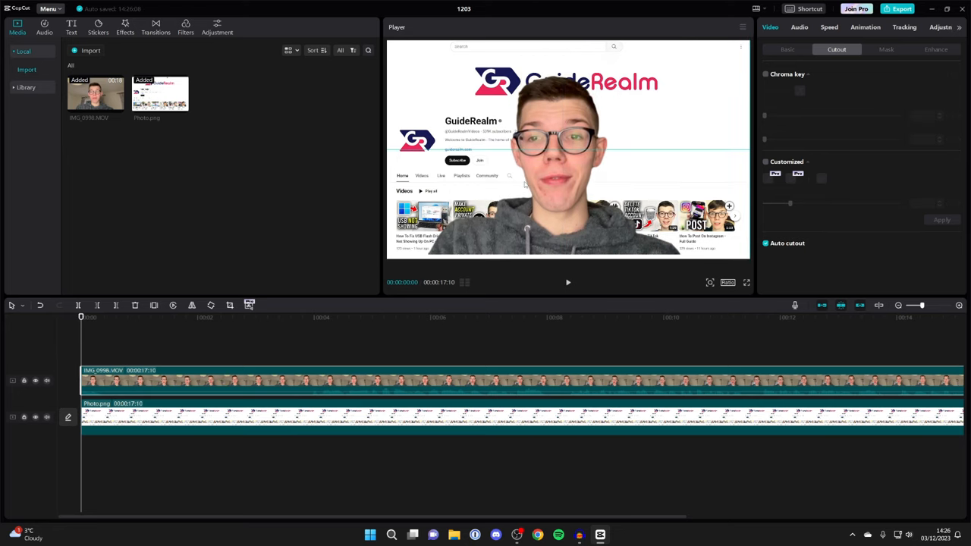
# Play back the cut-out presenter composited over the GuideRealm channel screenshot
pyautogui.click(568, 282)
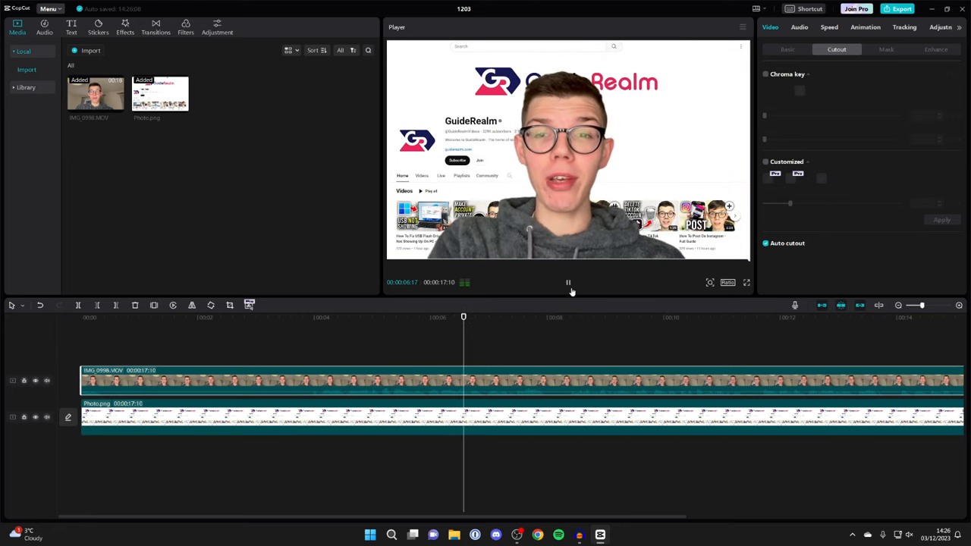